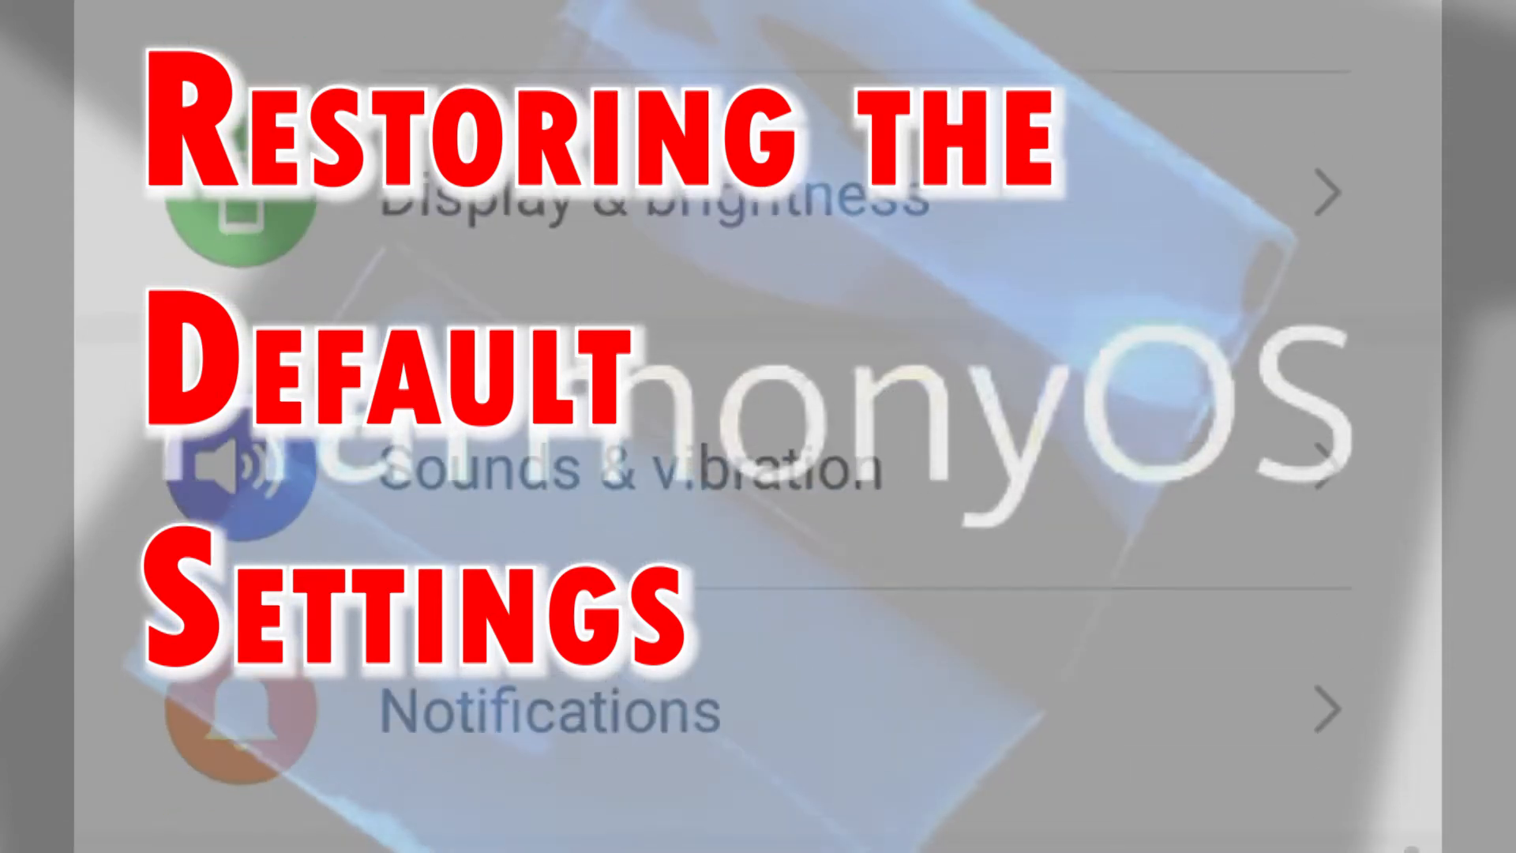
- Navigate down the Settings list into System & updates and reach the Reset page
scroll("down", 3)
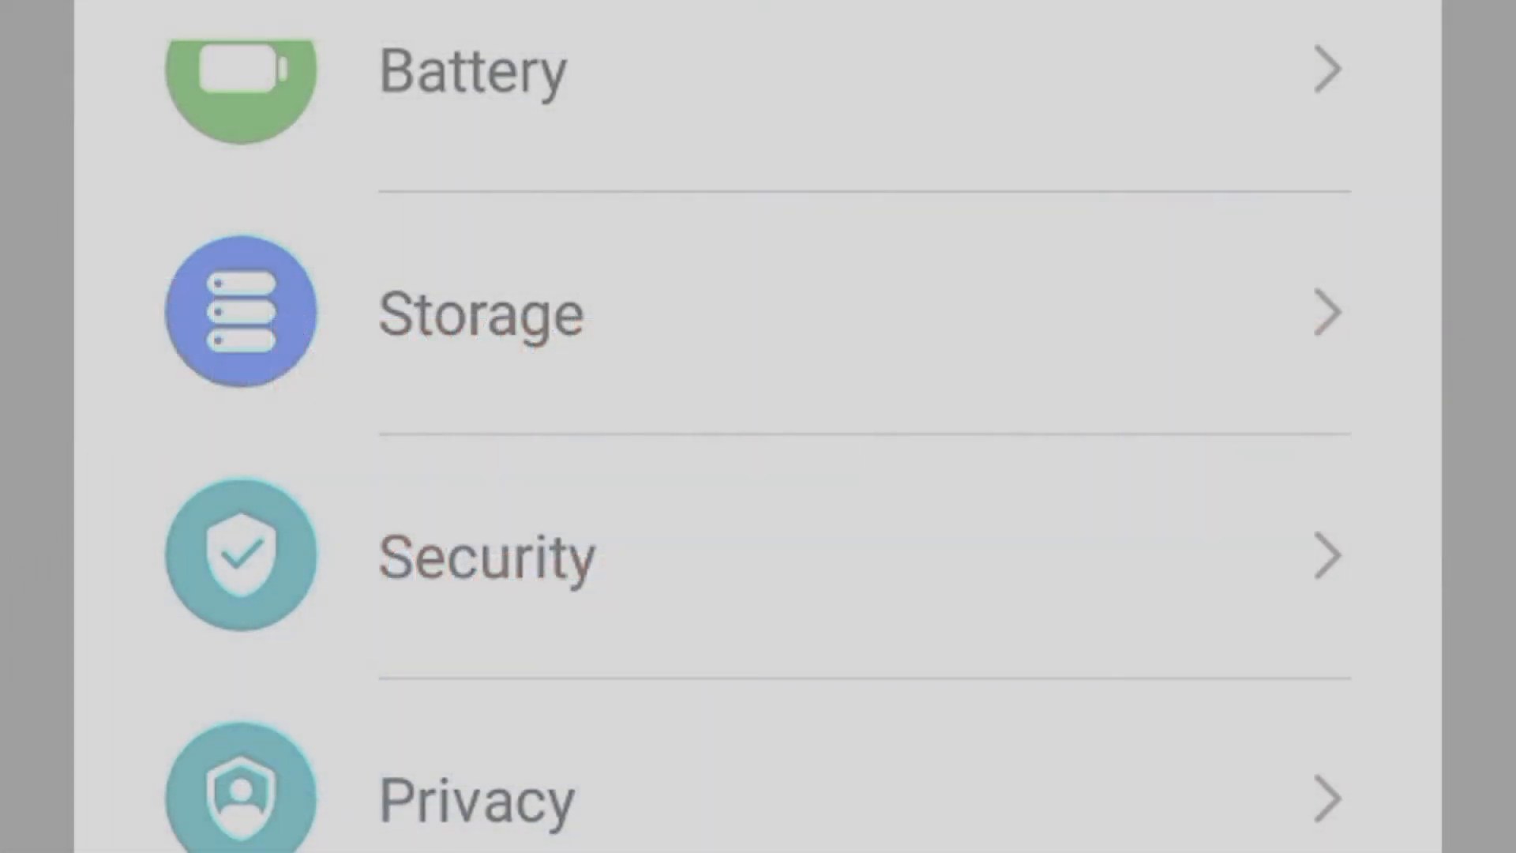
scroll("down", 3)
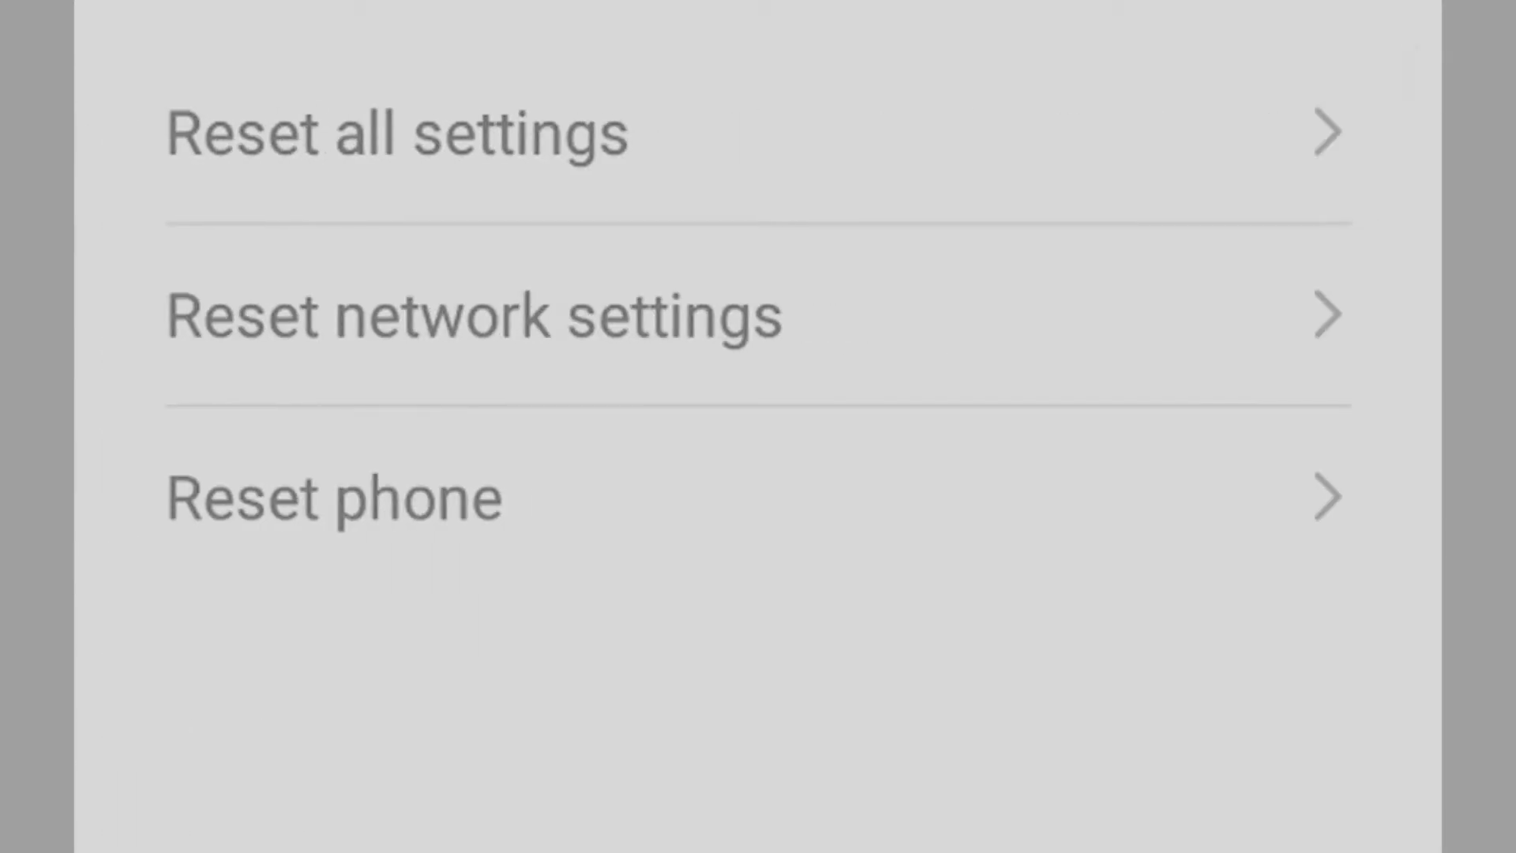
left_click(394, 139)
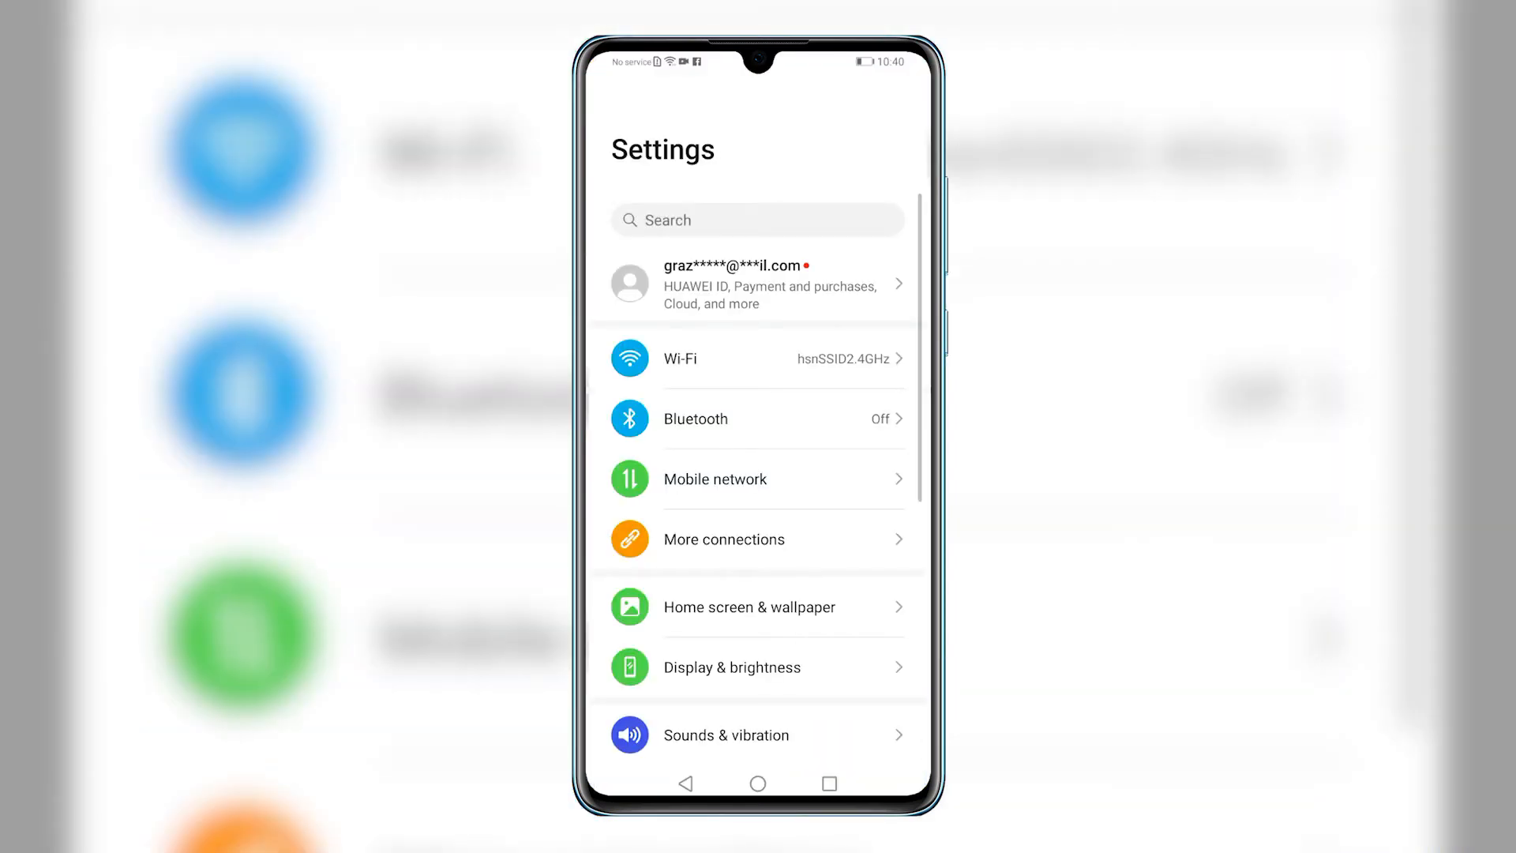
scroll("down", 3)
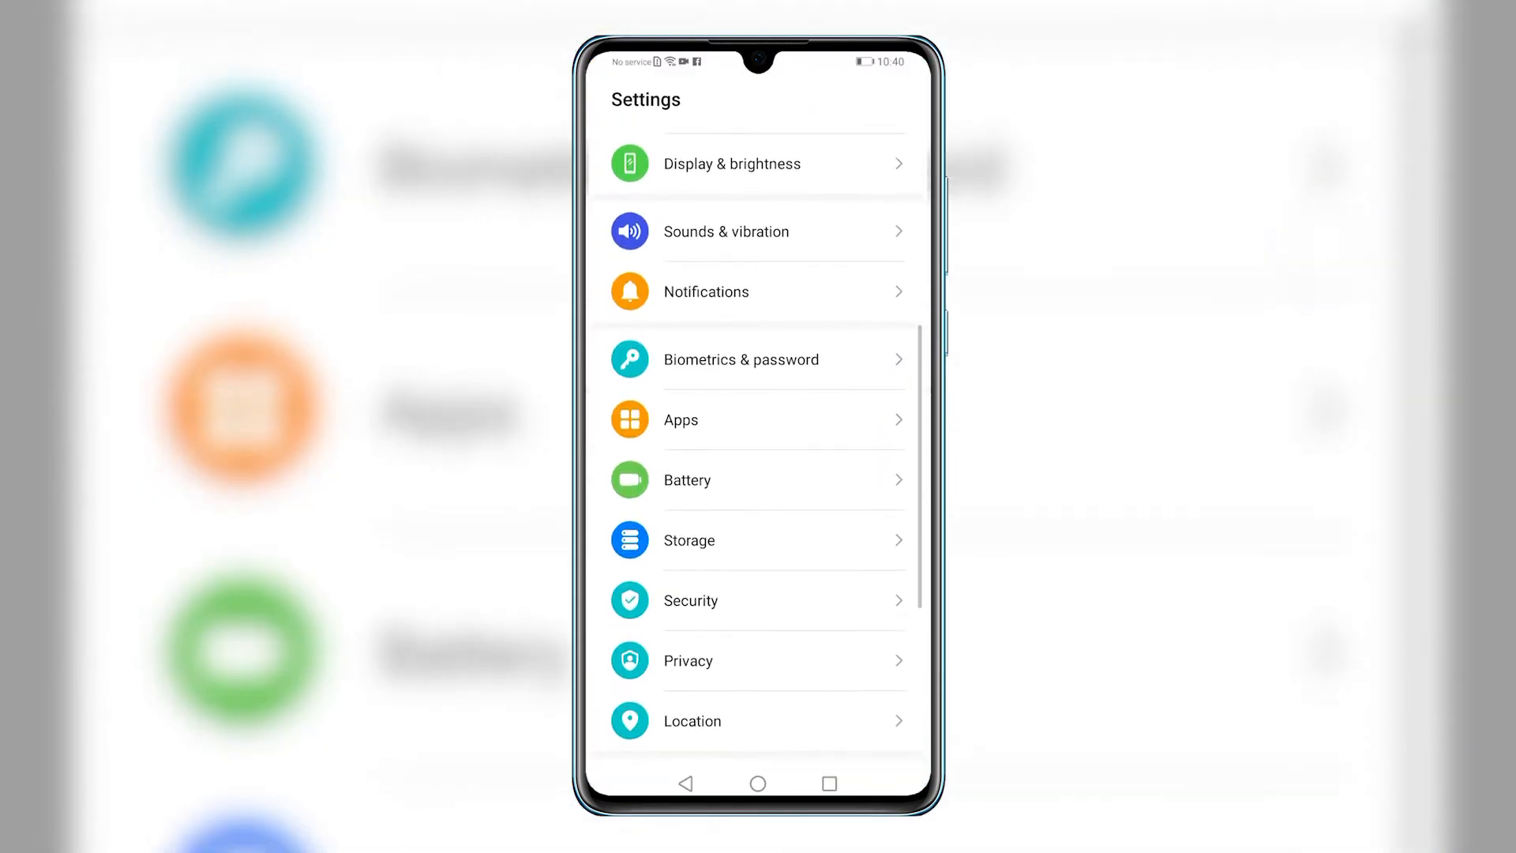
scroll("down", 3)
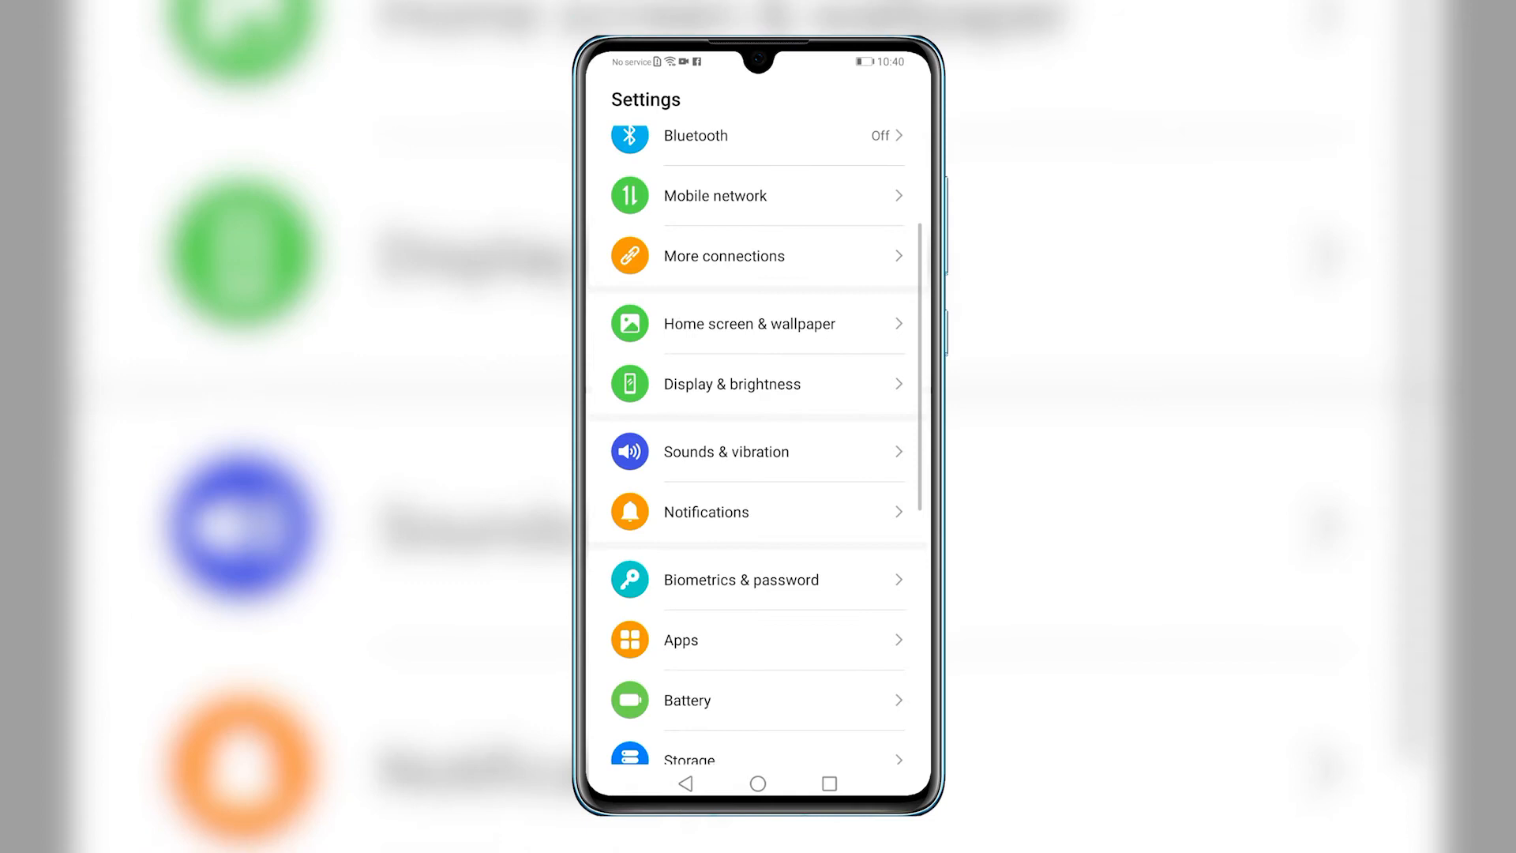
scroll("down", 3)
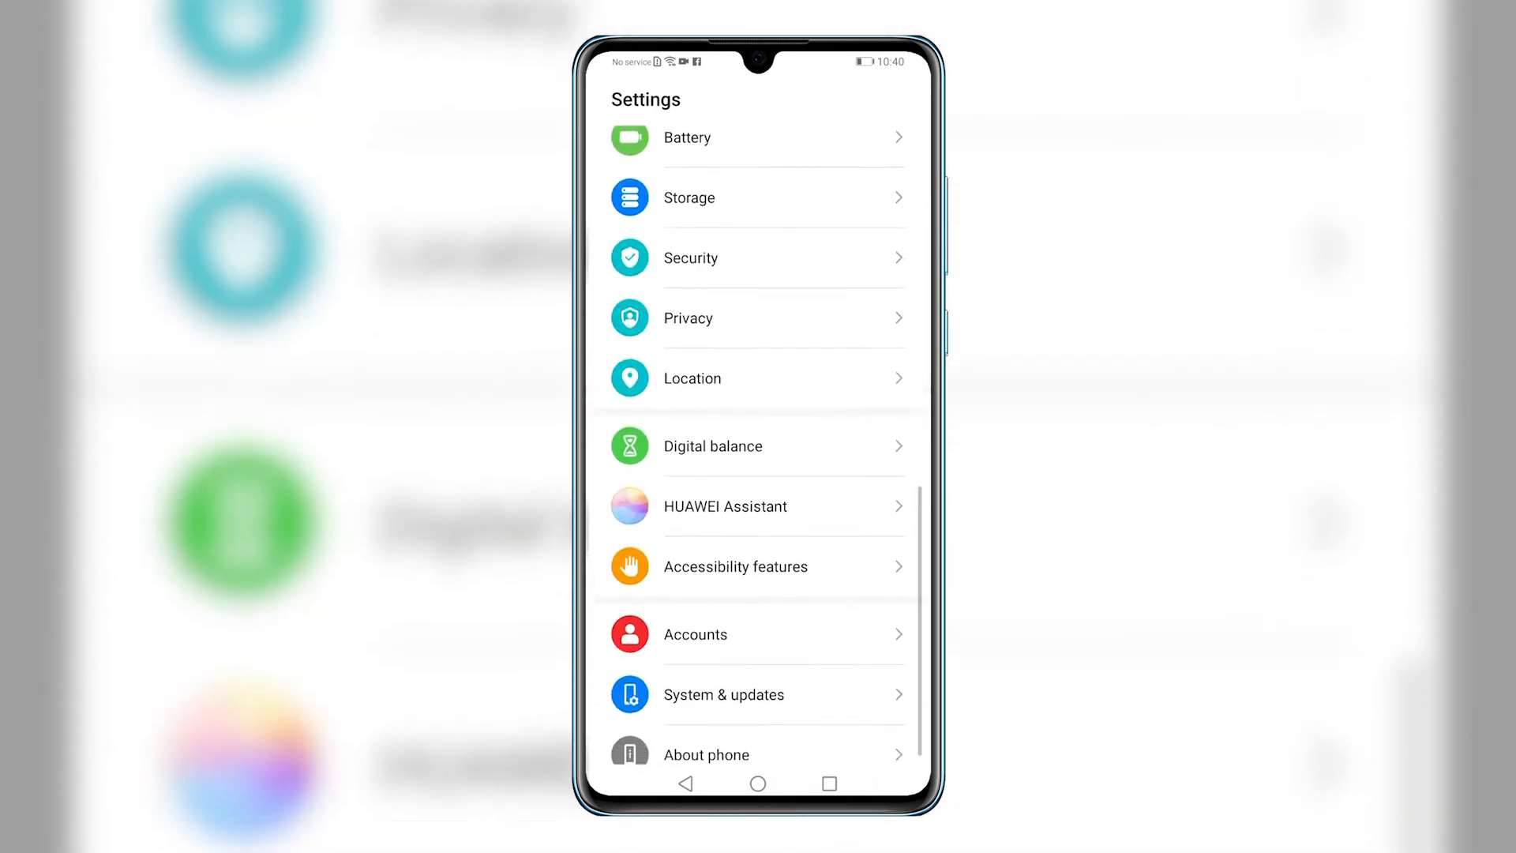
scroll("down", 3)
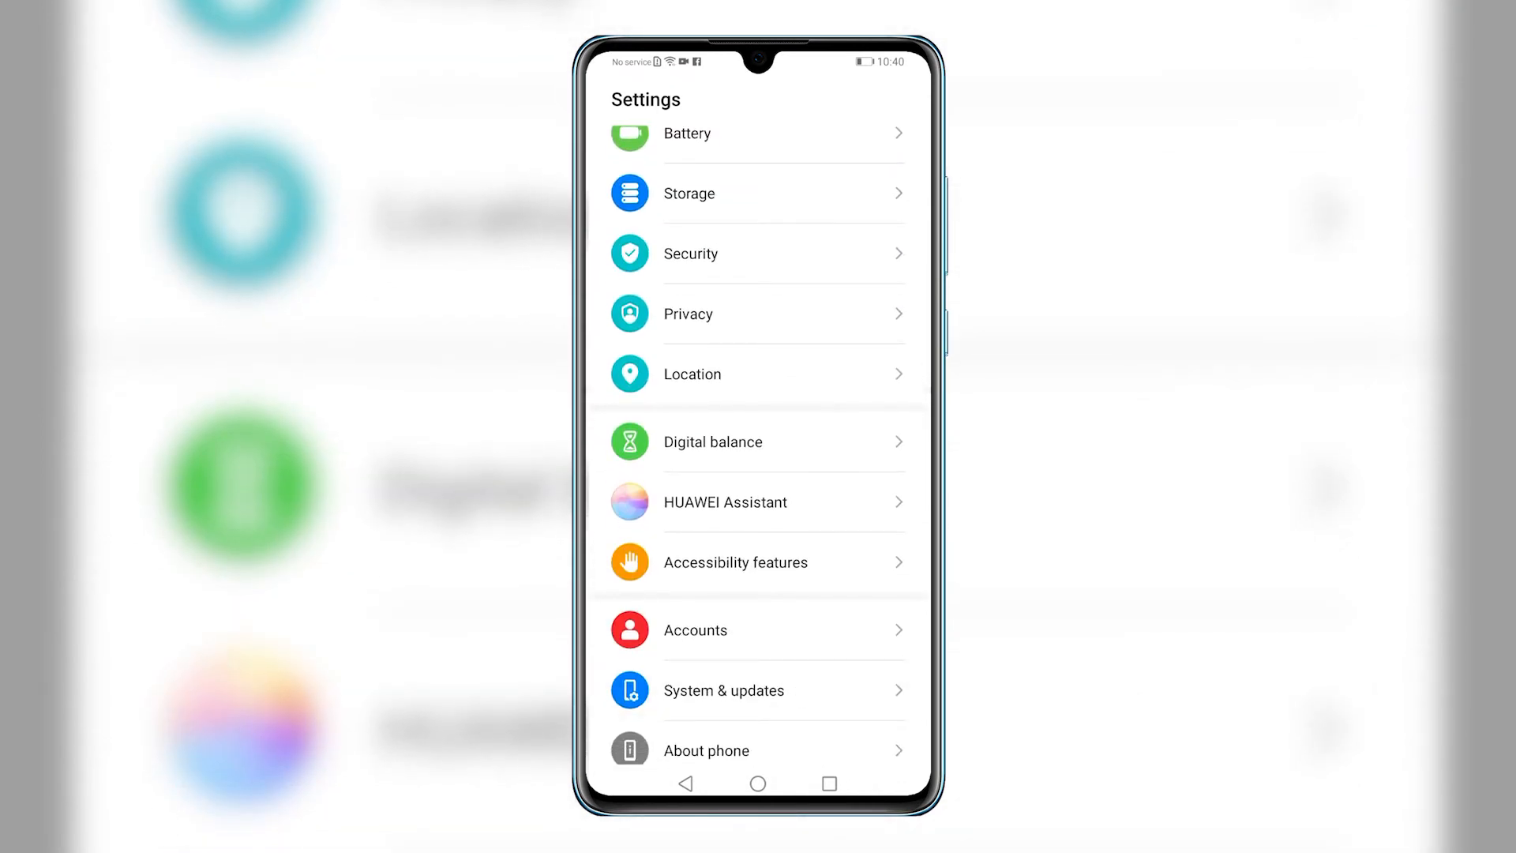
left_click(724, 690)
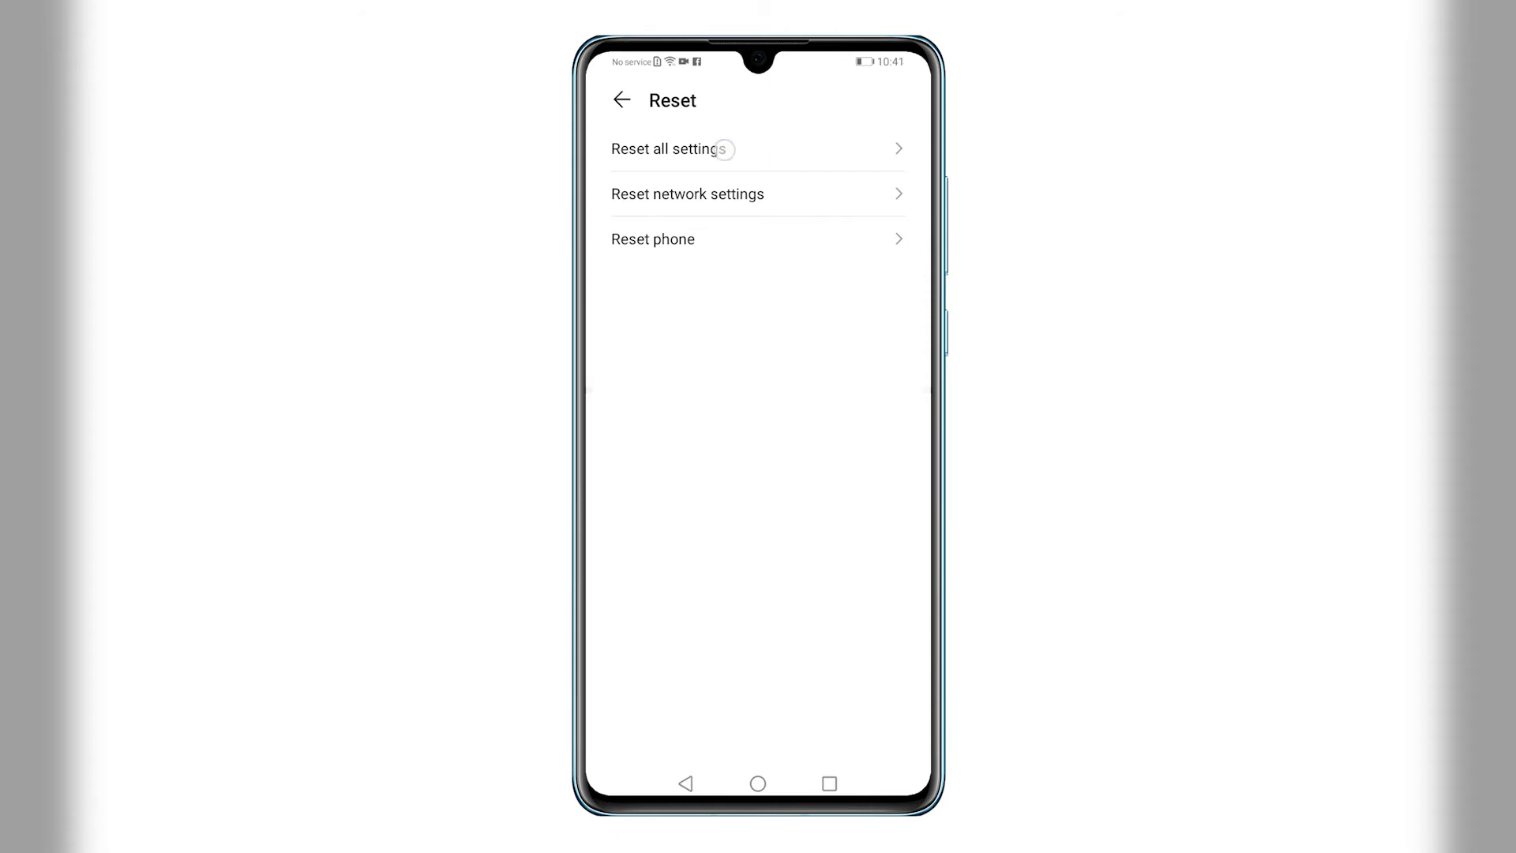
- Go to the Reset all settings page showing that no data or documents are deleted
left_click(721, 149)
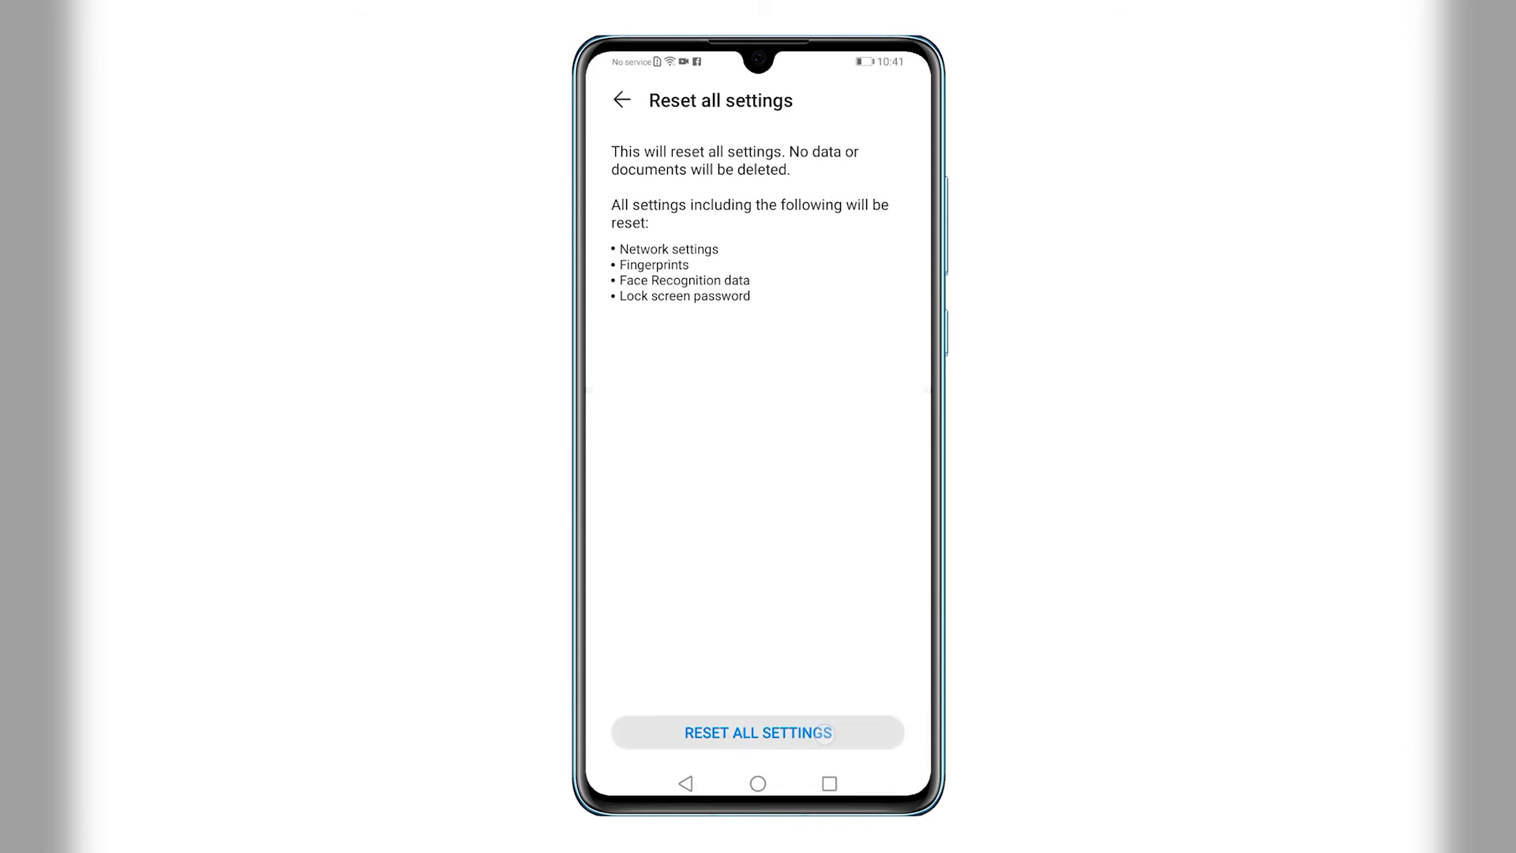
- Reset all phone settings to defaults, confirming the irreversible-reset warning
left_click(758, 733)
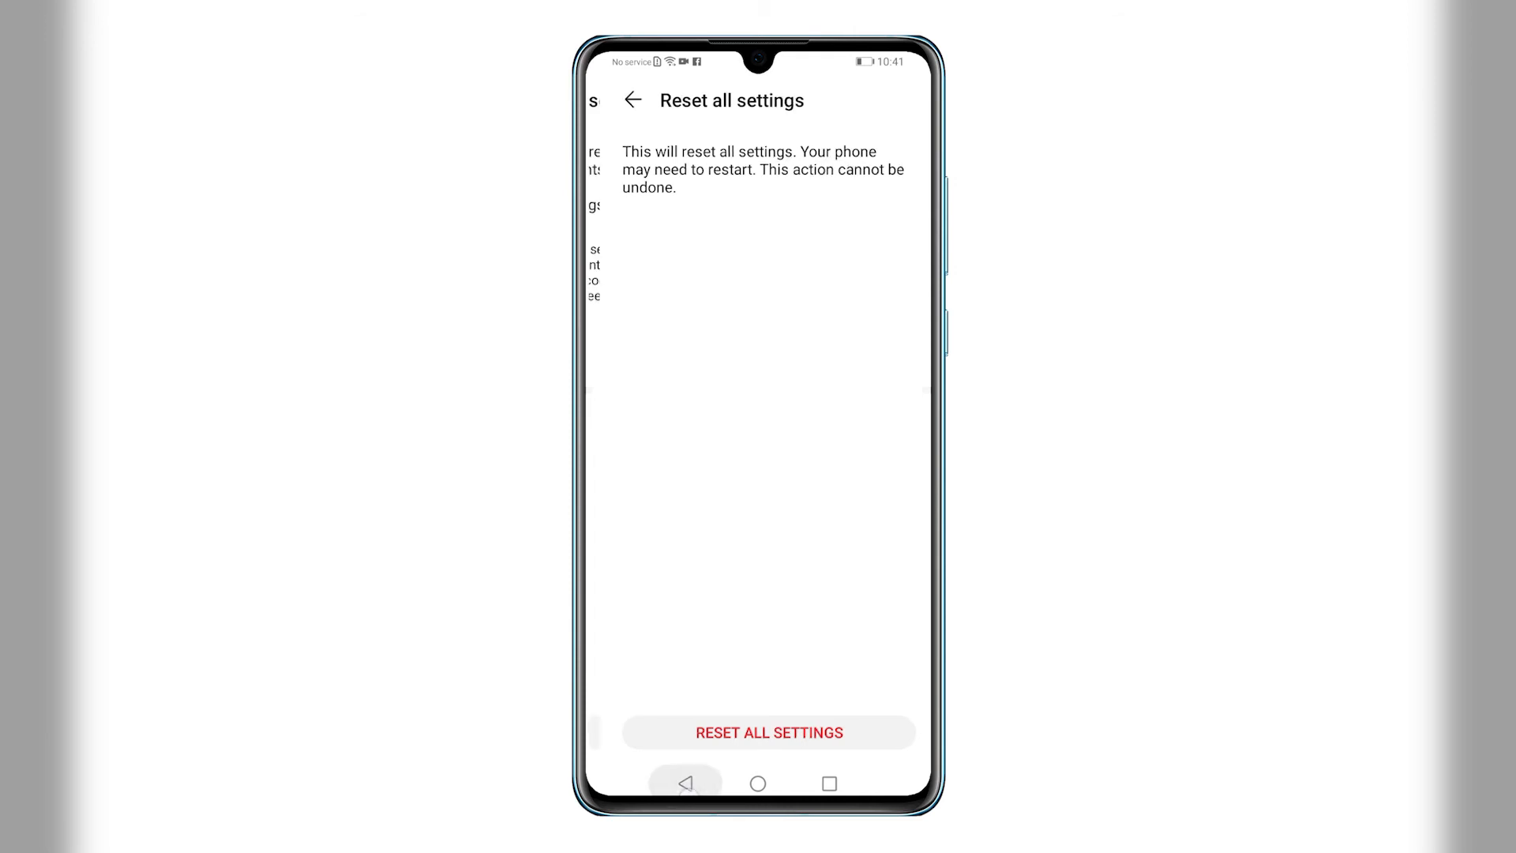
left_click(631, 100)
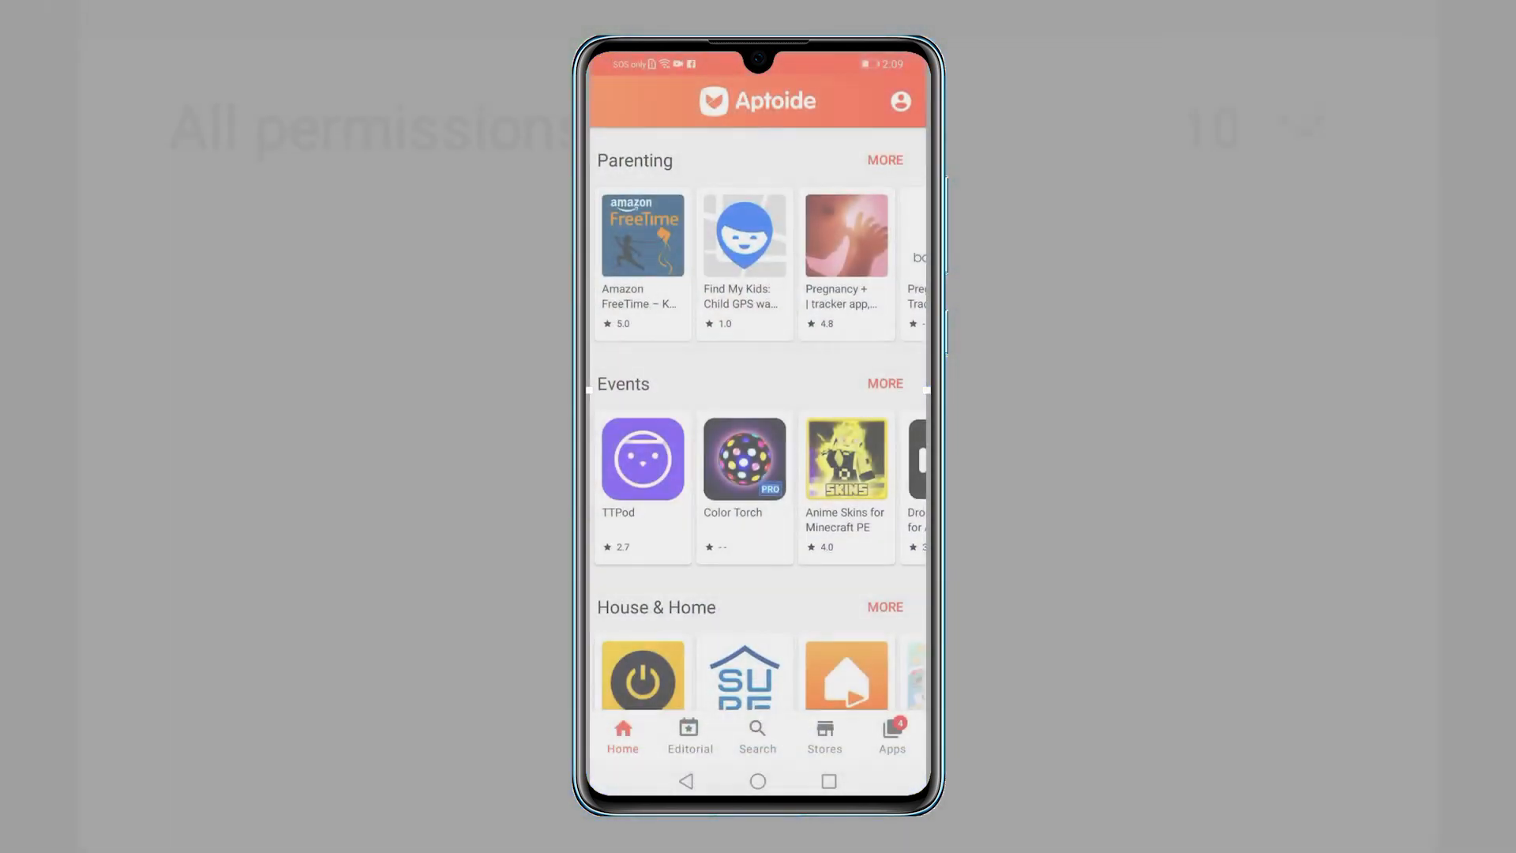
- Browse the Aptoide home feed, install LinkedIn from its listing, then pour a glass in the puzzle game
scroll("down", 3)
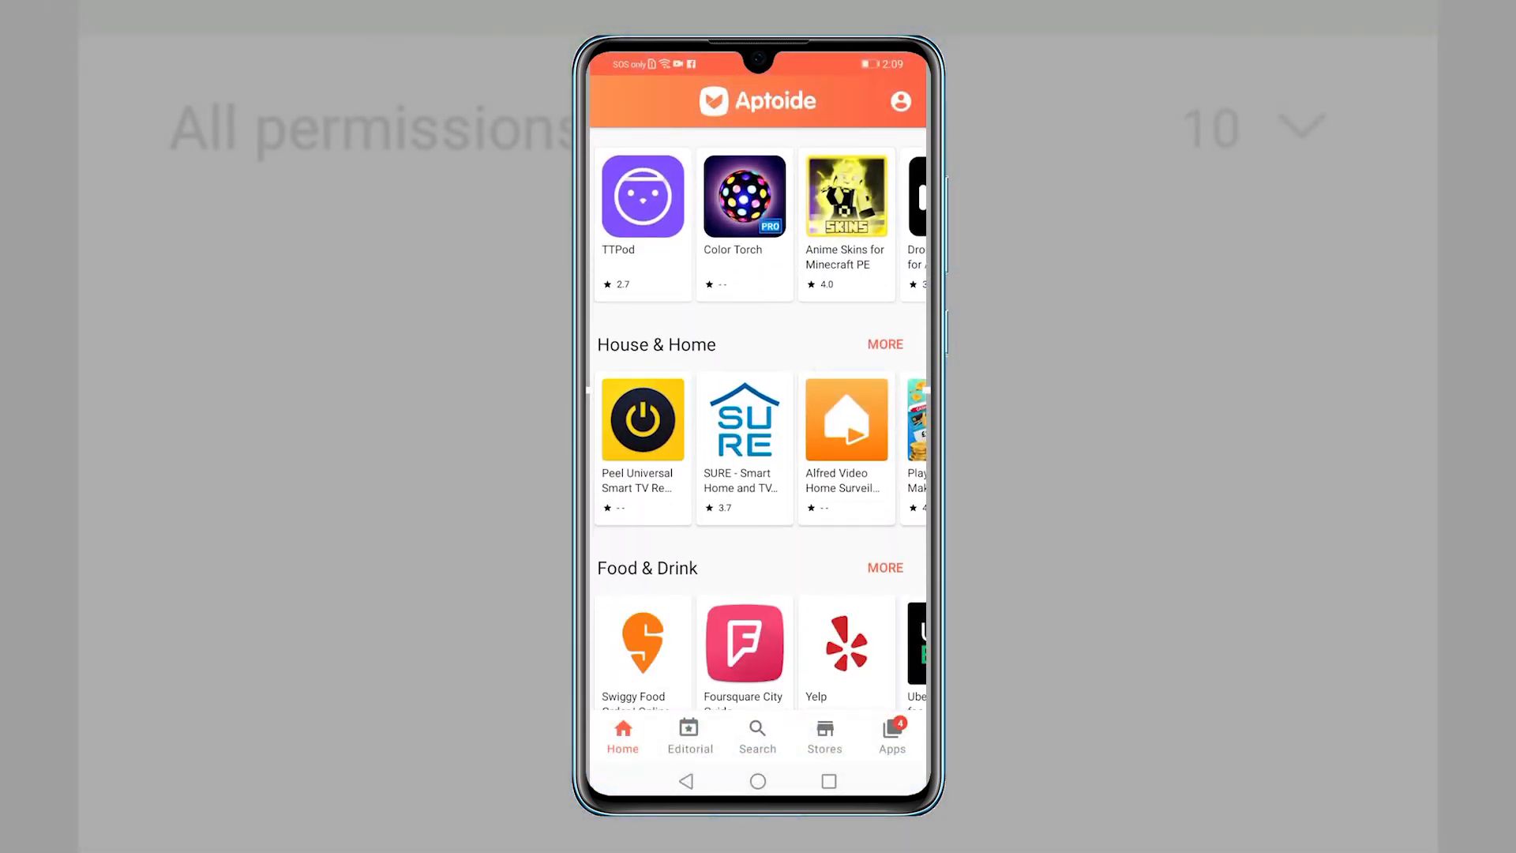
scroll("down", 3)
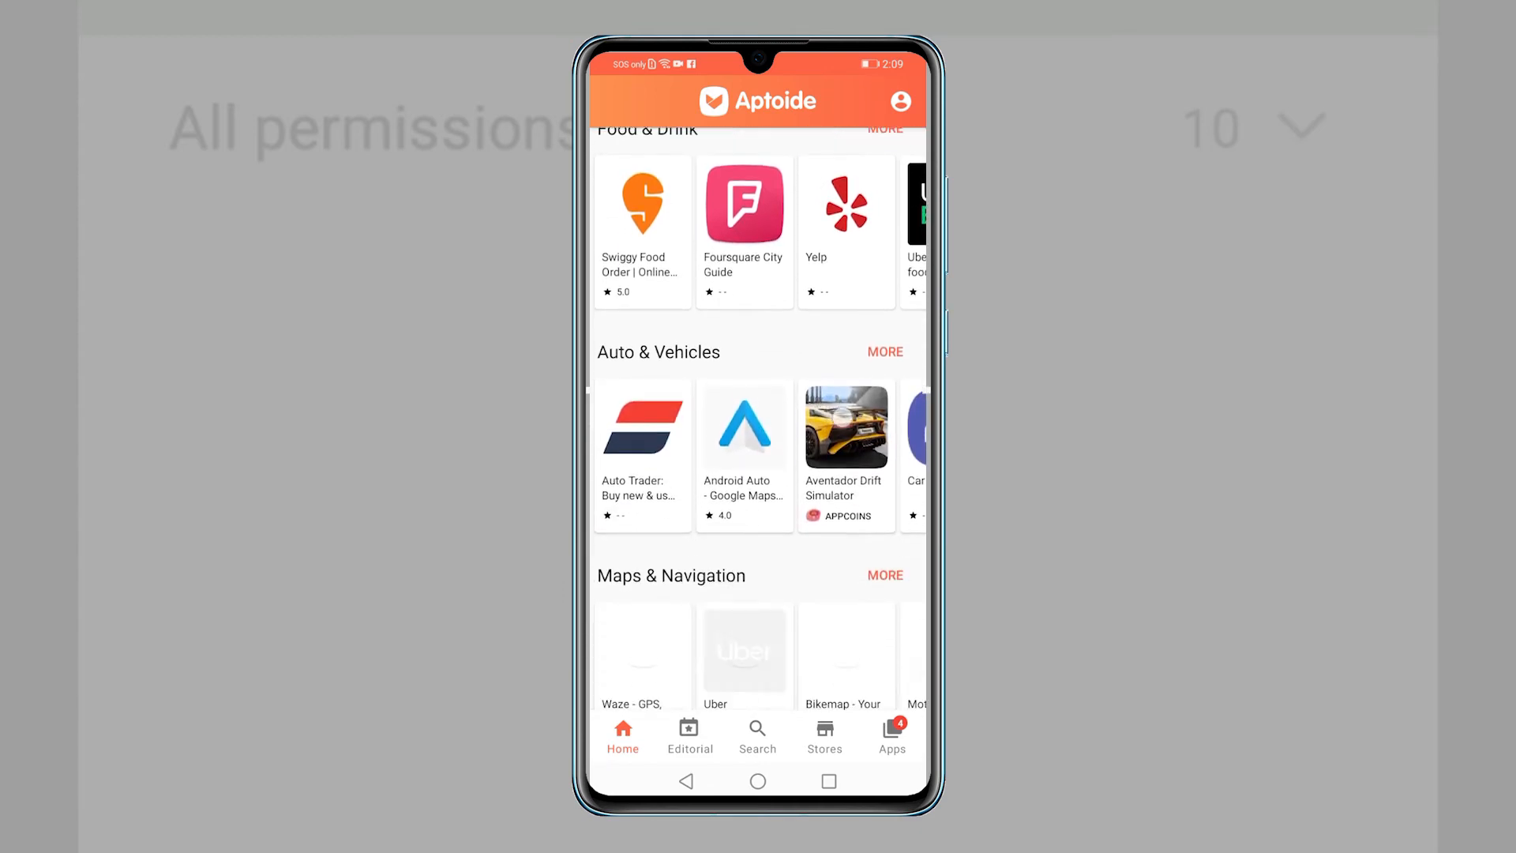
scroll("down", 3)
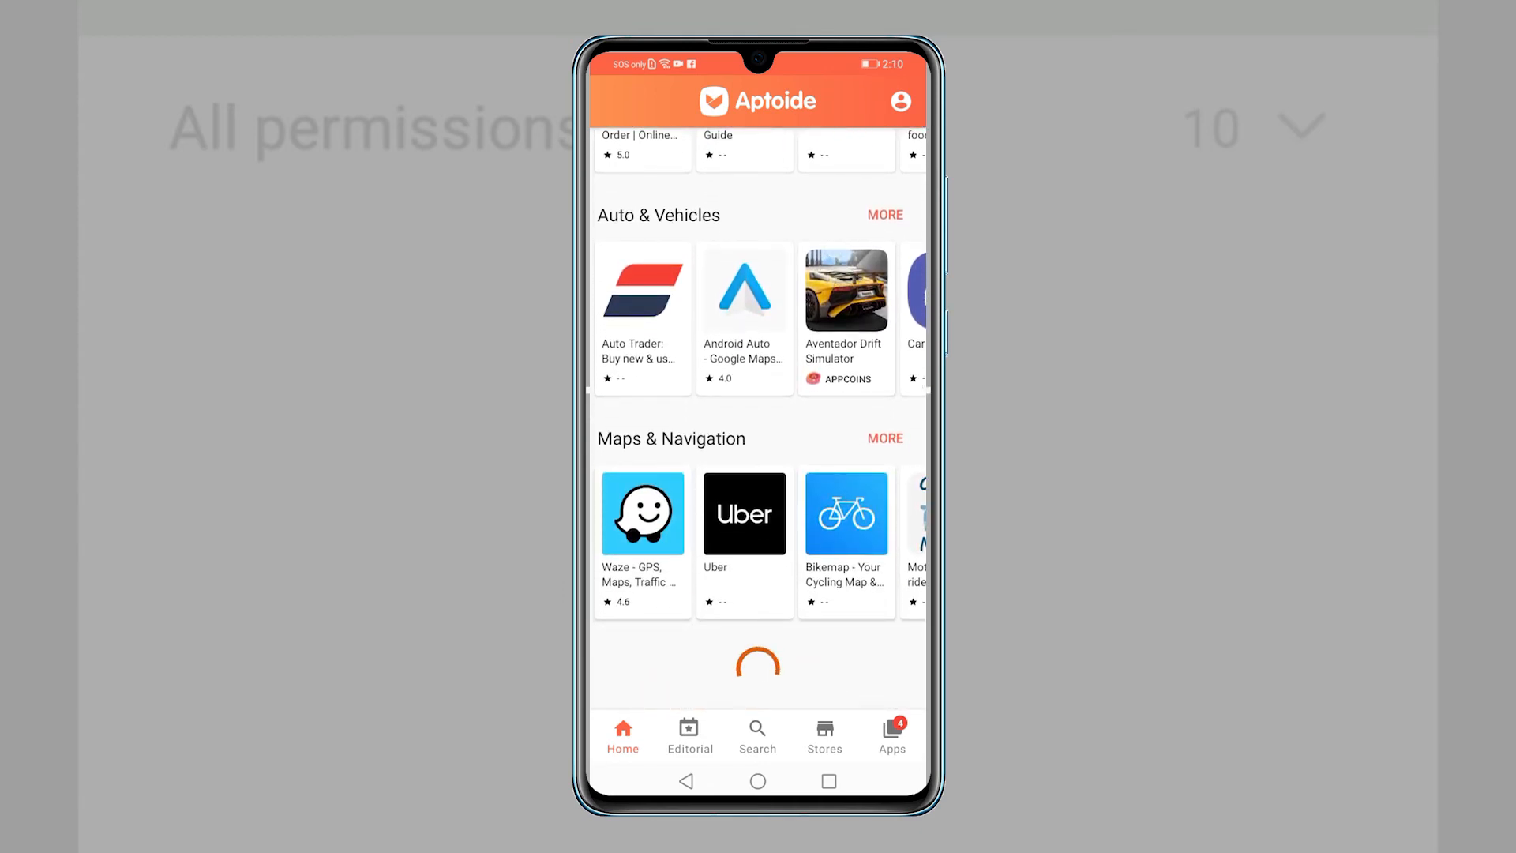
scroll("down", 3)
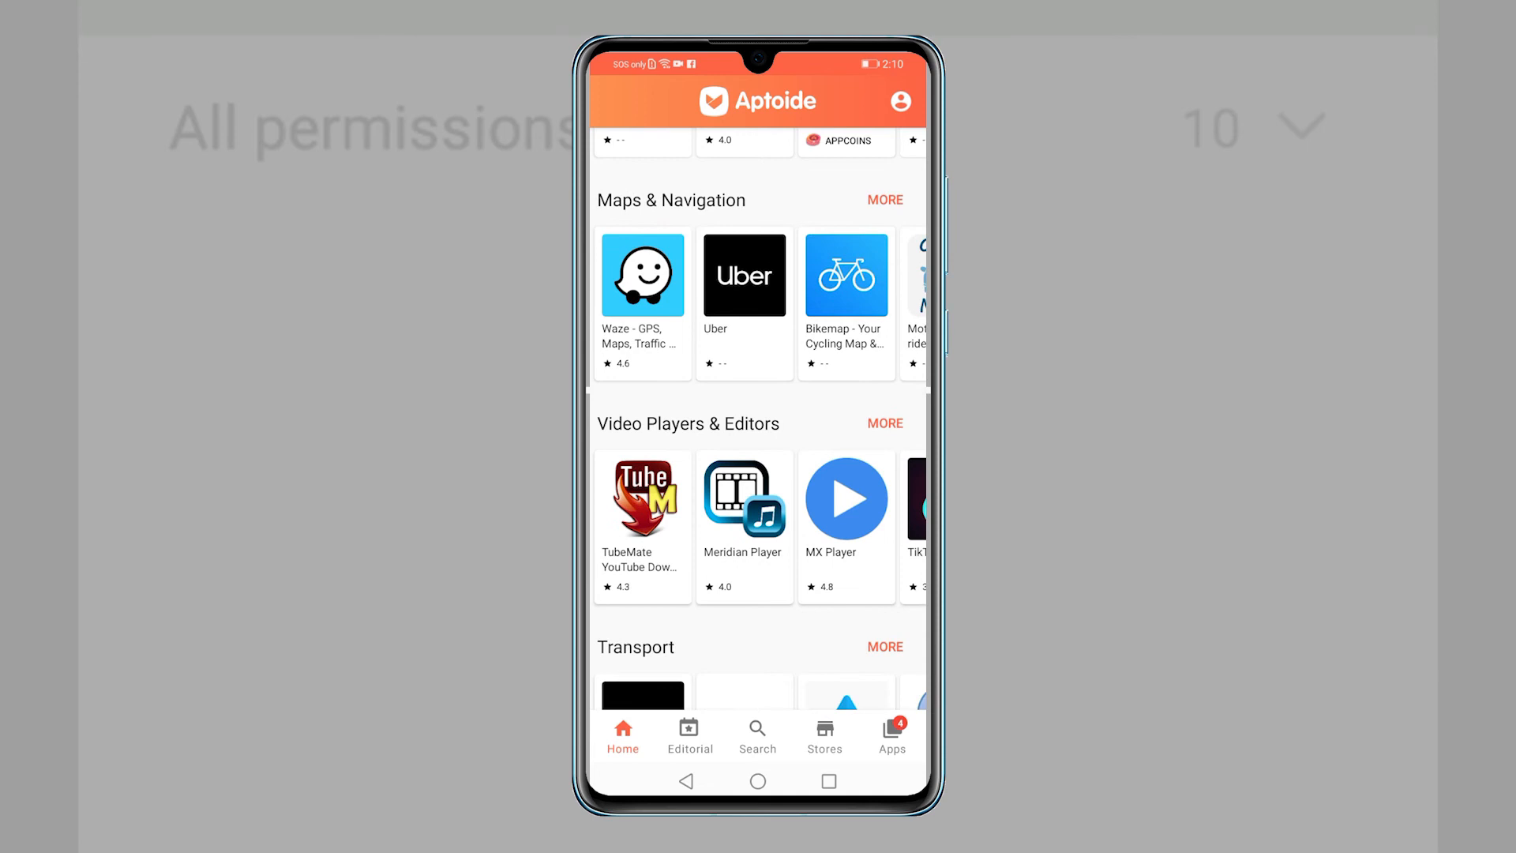
scroll("down", 3)
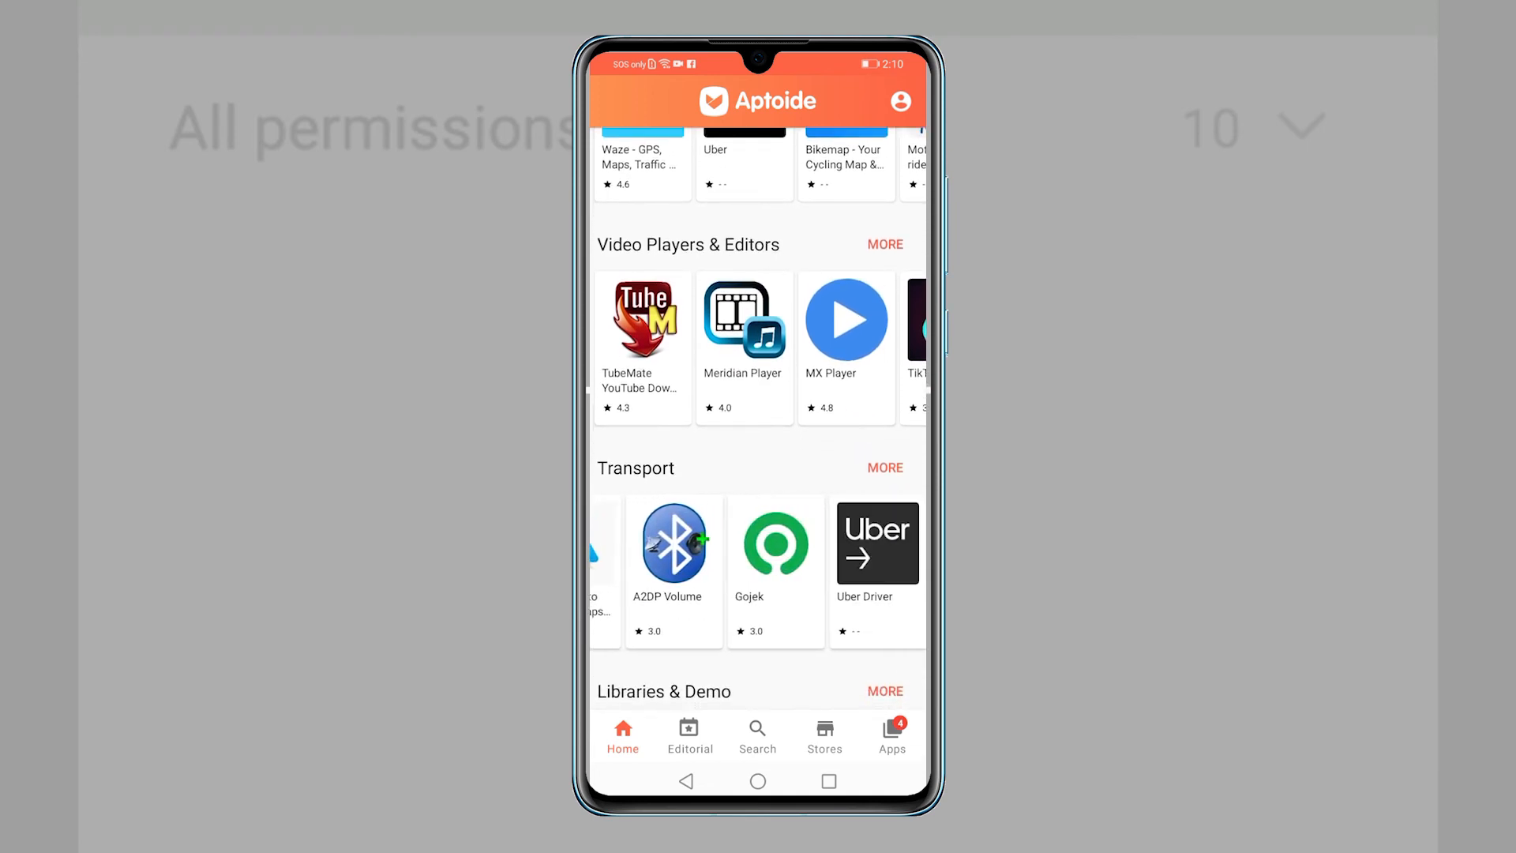
scroll("down", 3)
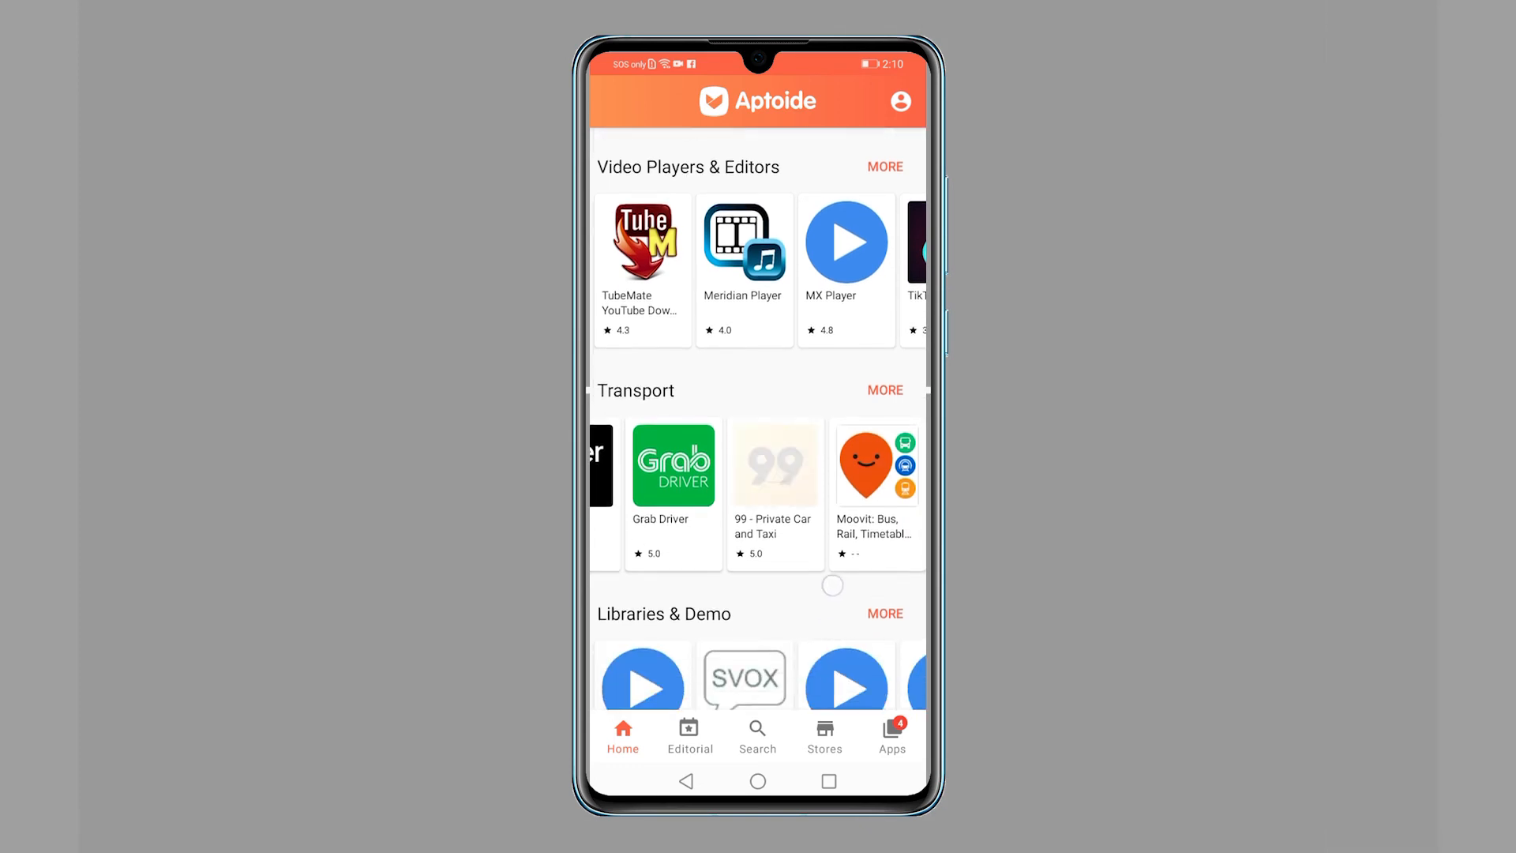
scroll("down", 3)
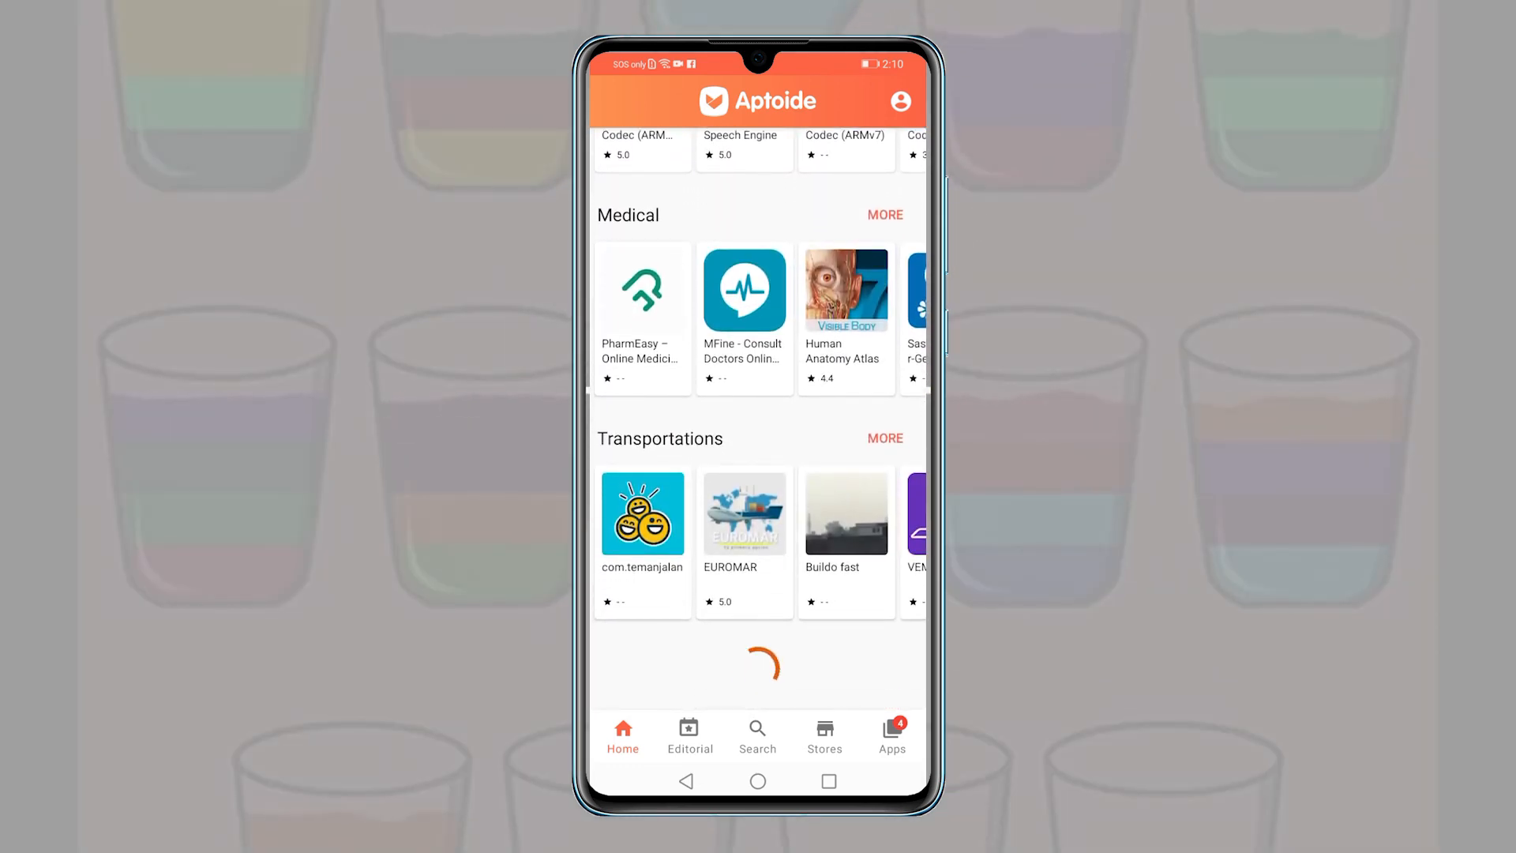
scroll("down", 3)
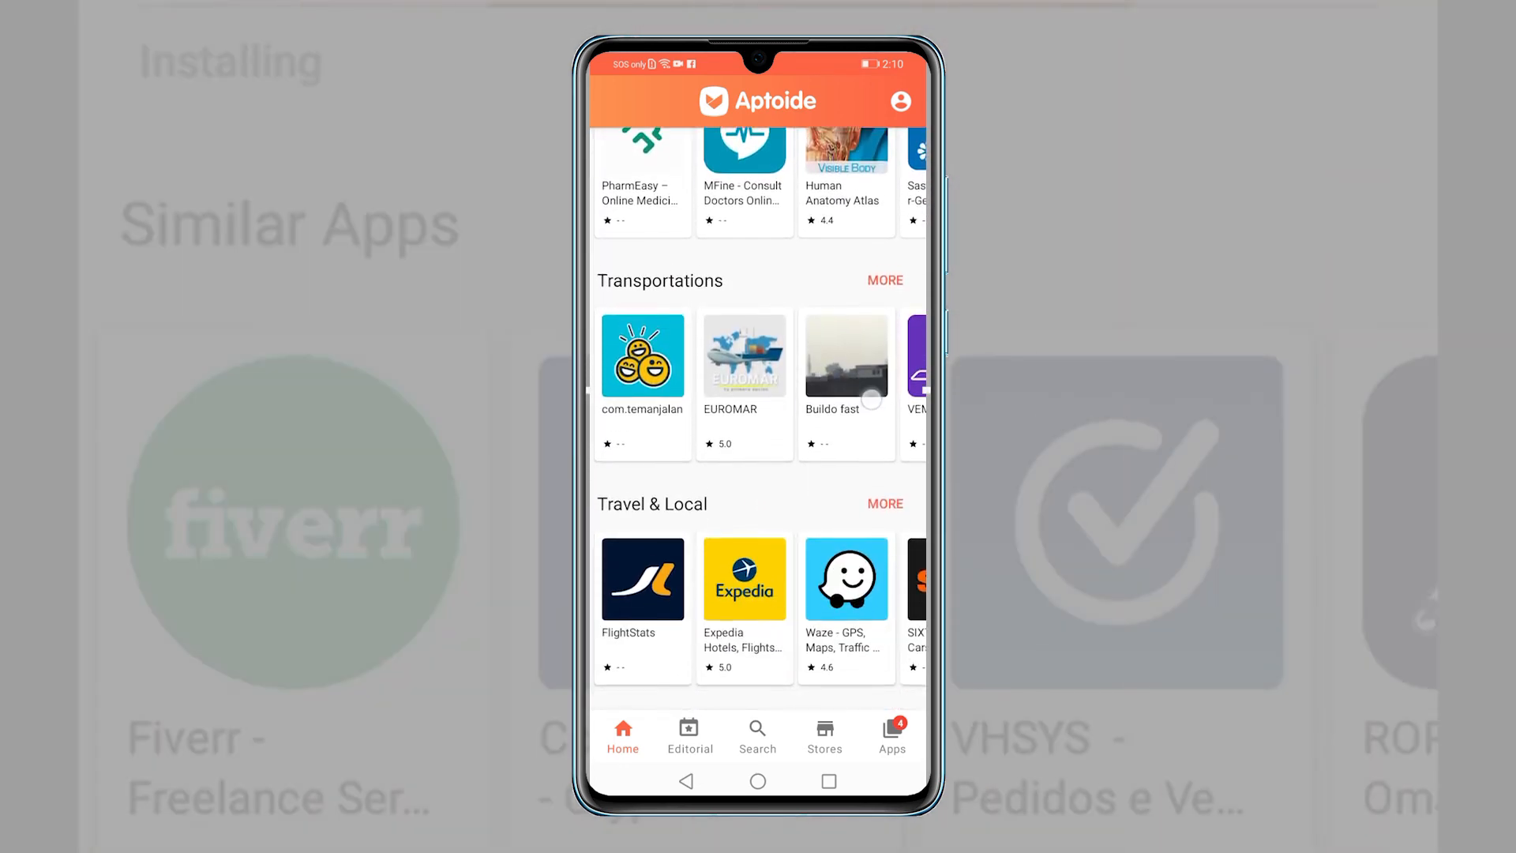
scroll("down", 3)
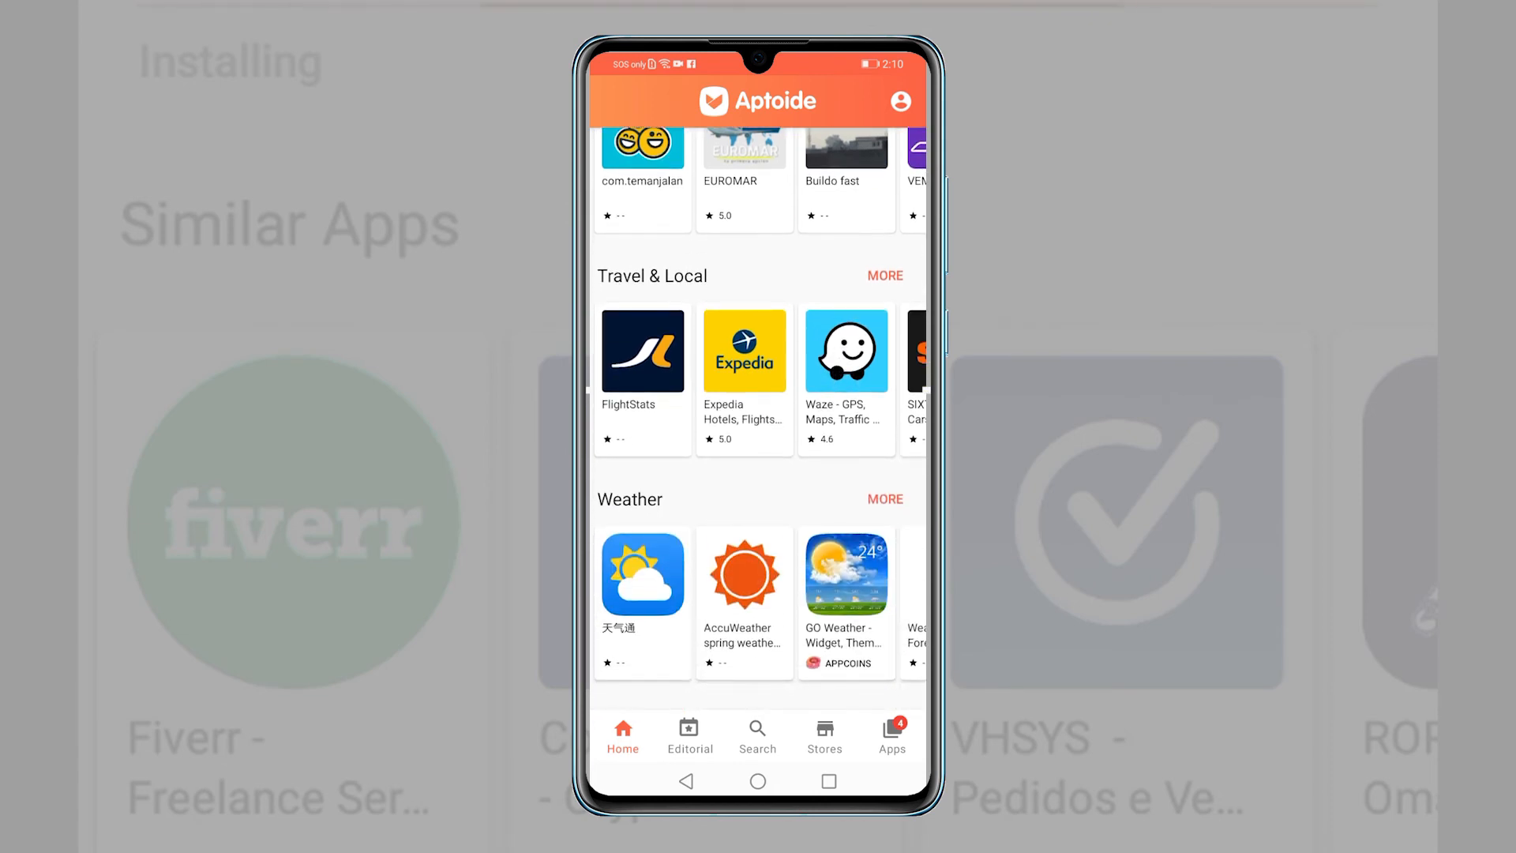
scroll("down", 3)
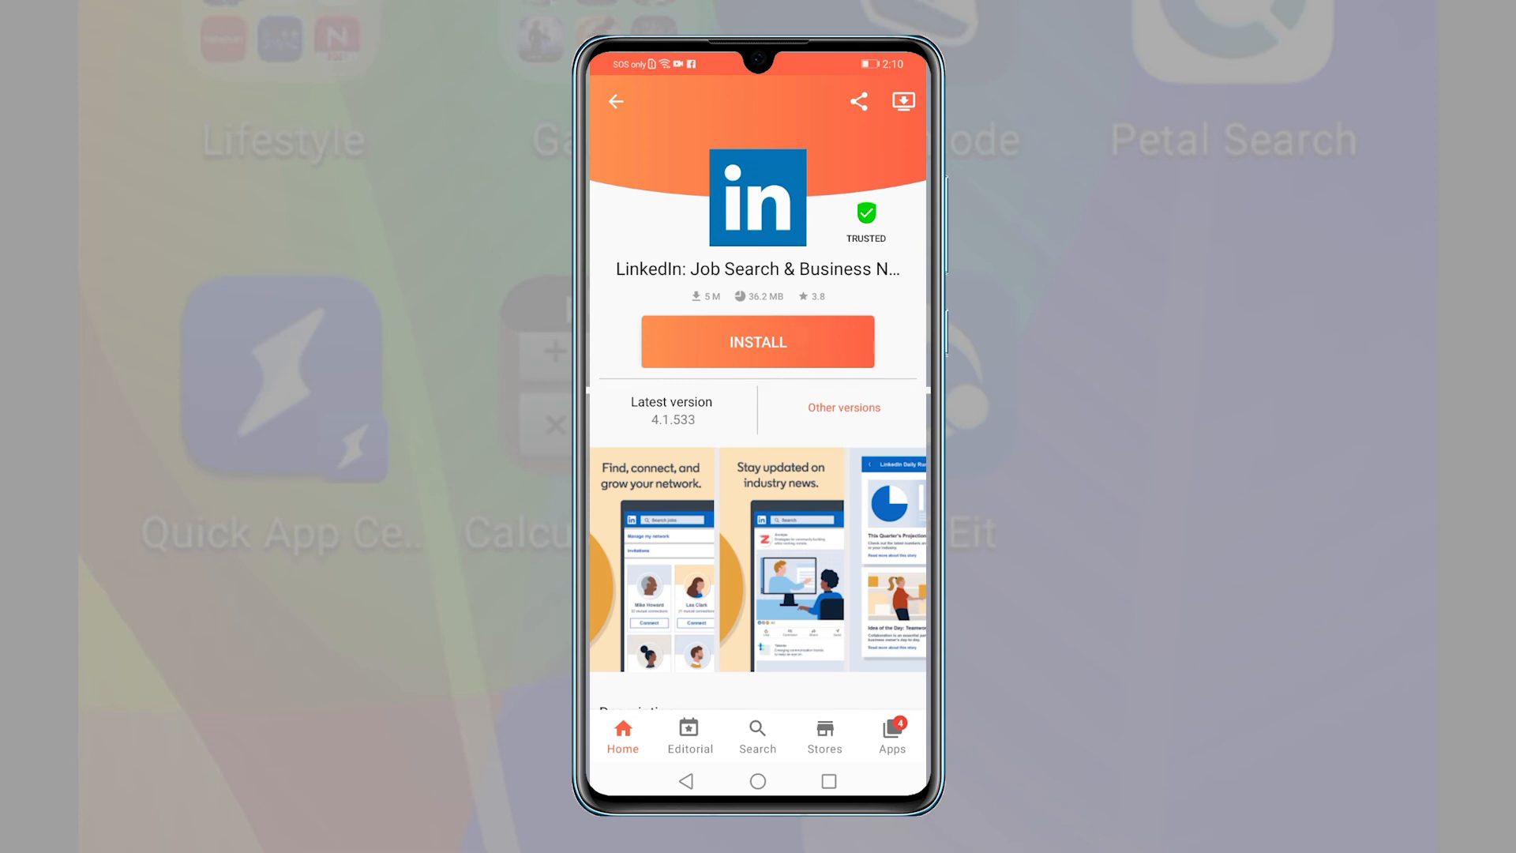
left_click(758, 341)
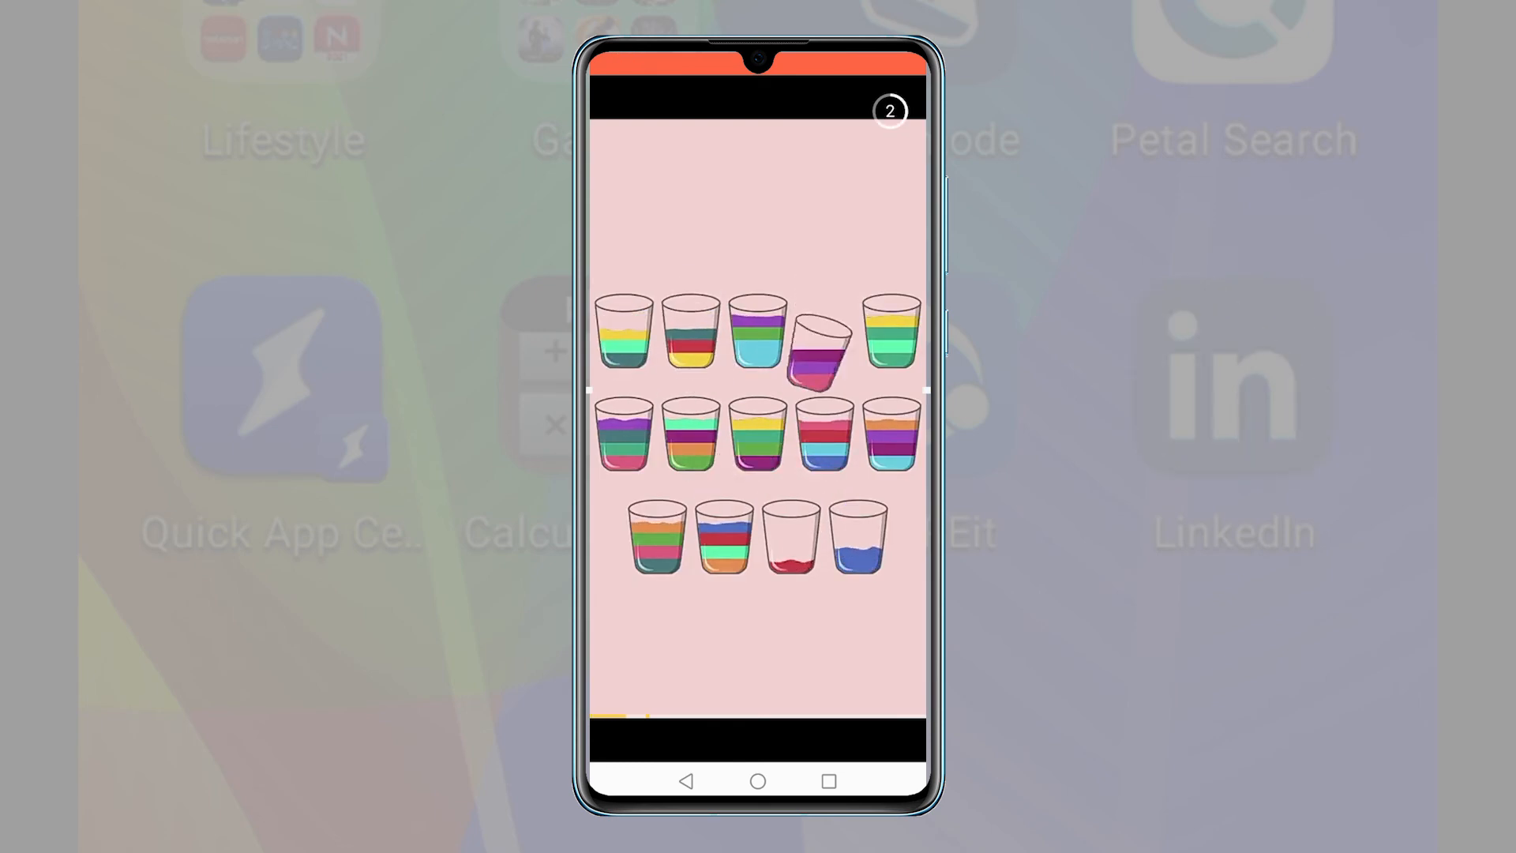
left_click(788, 540)
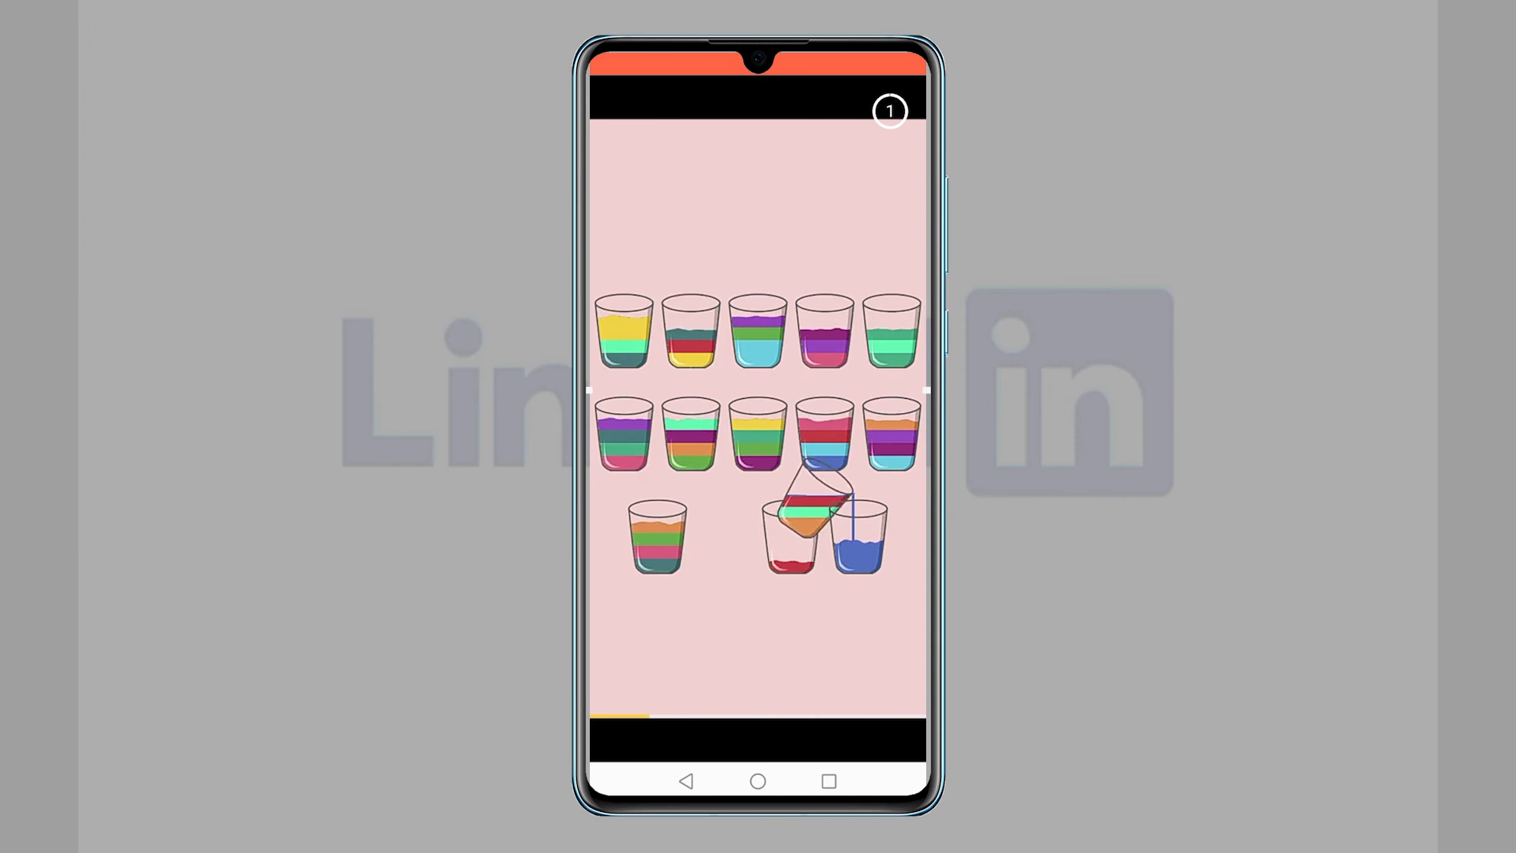